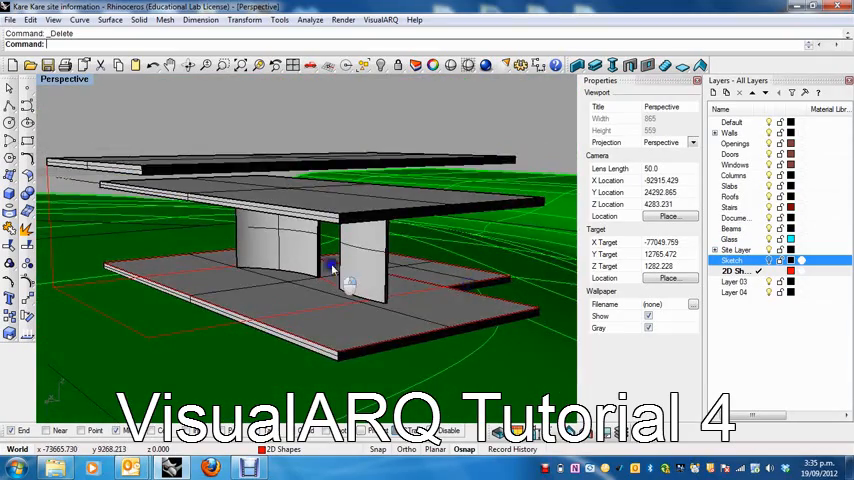
# - Orbit beneath the roofs and scroll the Column dialog to the HEB steel style
pyautogui.moveTo(330, 264); pyautogui.dragTo(350, 308)
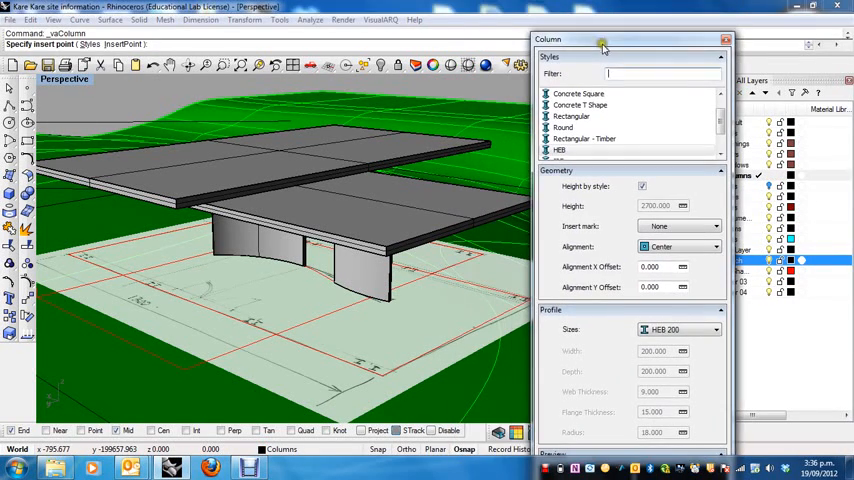
pyautogui.scroll(-3)
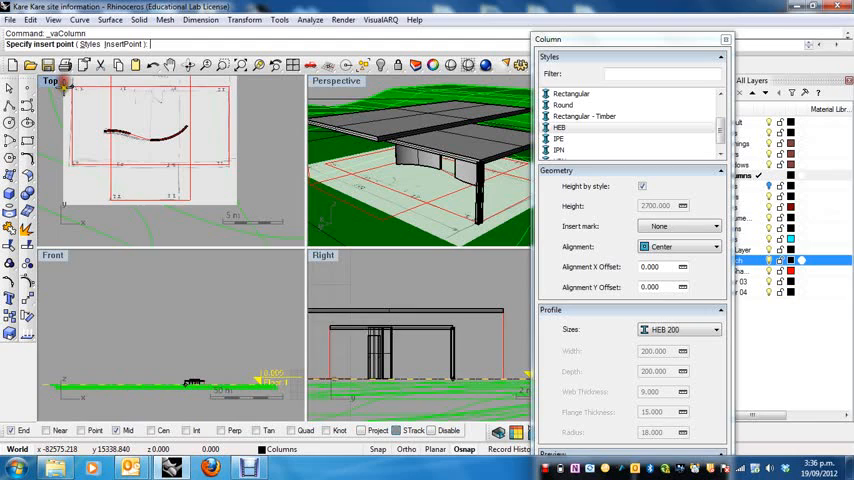
# - Maximize the Top view and set the HEB column's alignment to Bottom Right
pyautogui.doubleClick(50, 80)
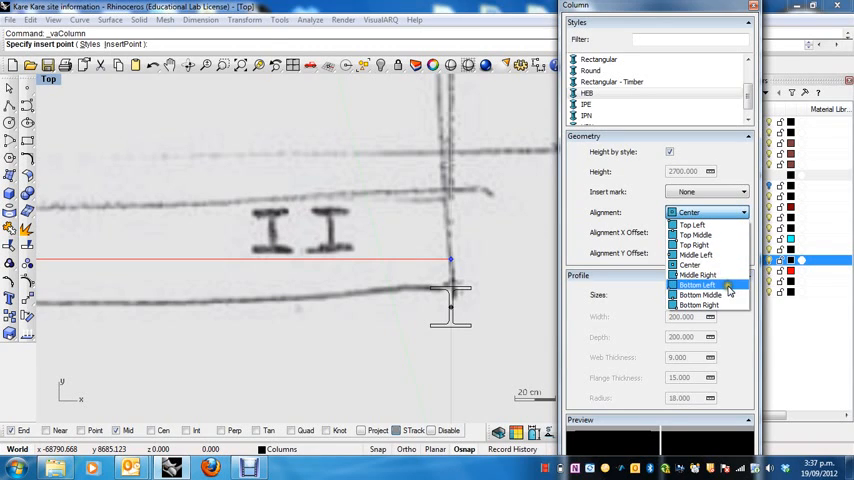
pyautogui.click(696, 284)
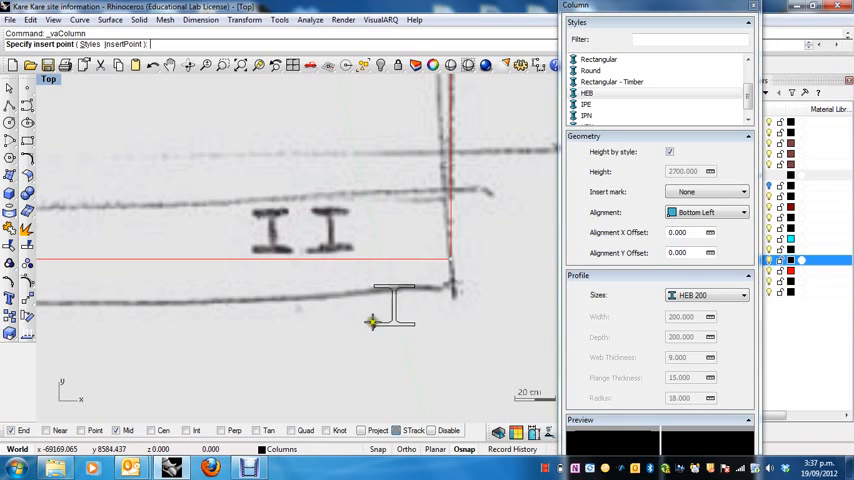
pyautogui.click(710, 212)
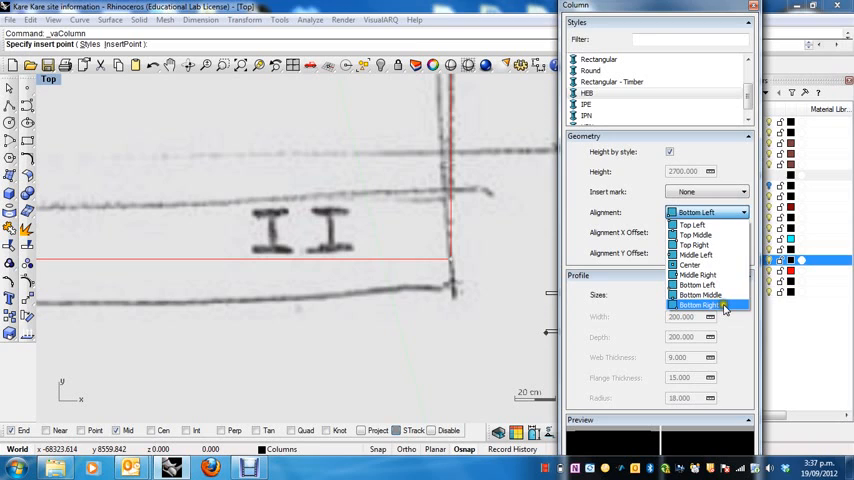
pyautogui.click(698, 304)
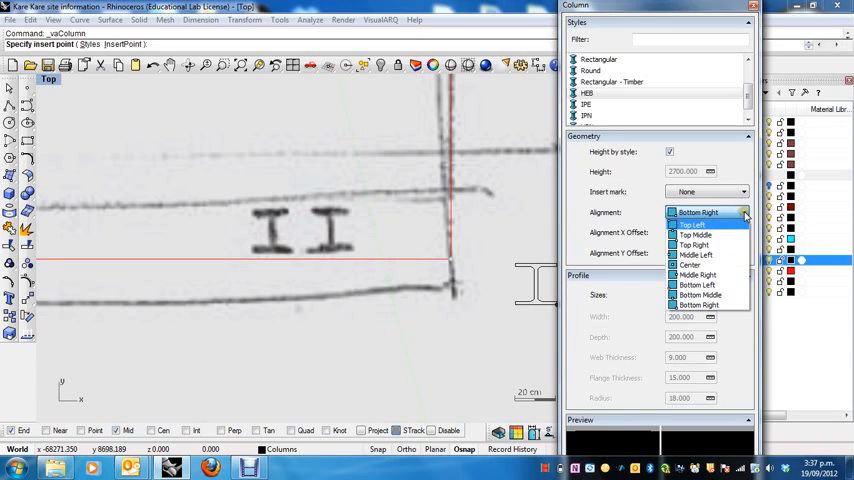
pyautogui.click(698, 304)
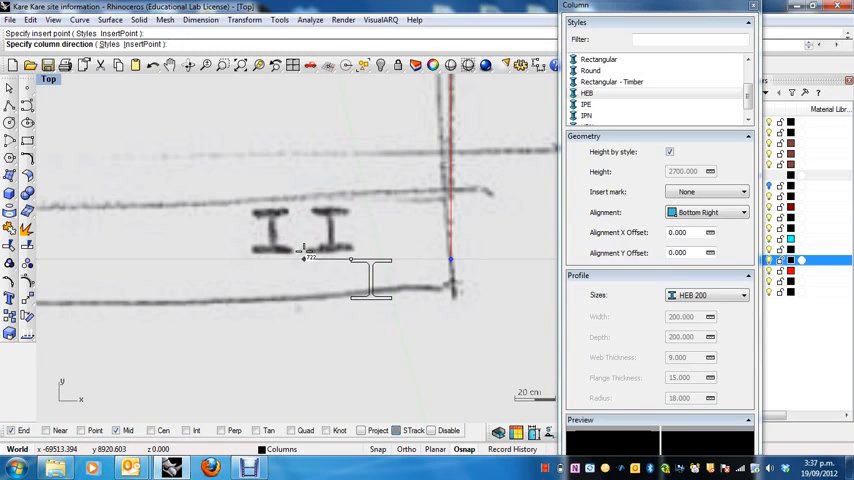
pyautogui.click(280, 236)
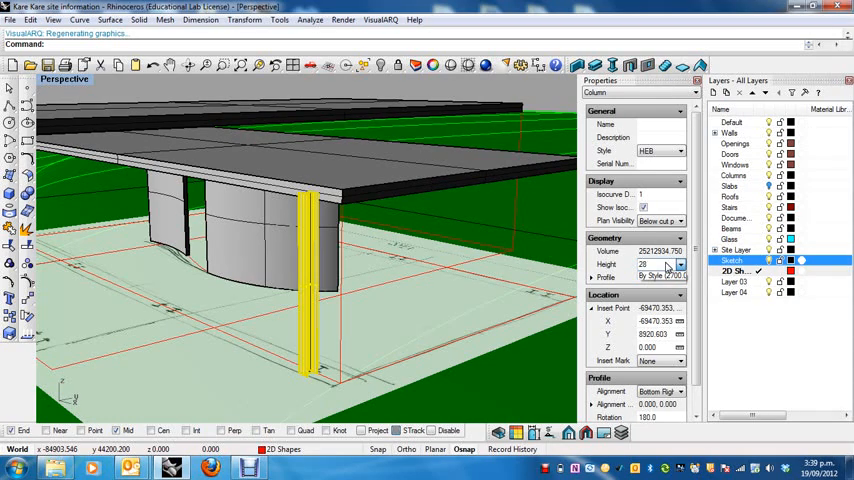
# - Change the column height from 2800 to 3100 so it reaches the higher slab
pyautogui.write('2800')
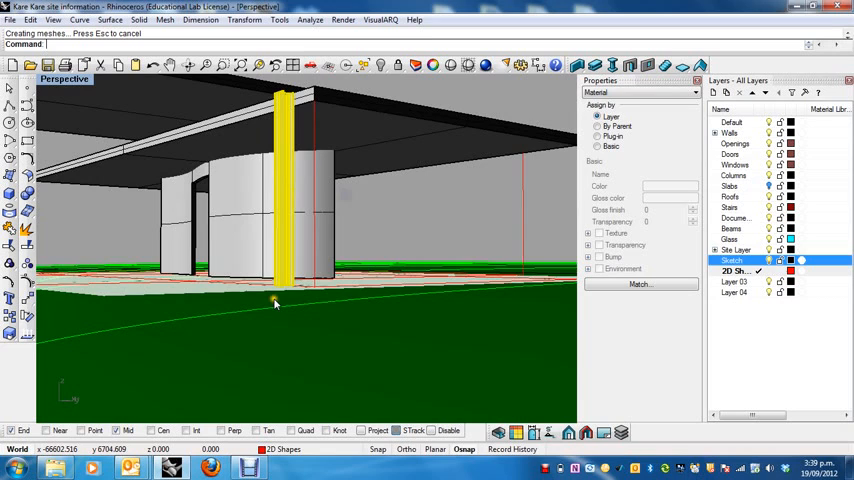
pyautogui.click(640, 92)
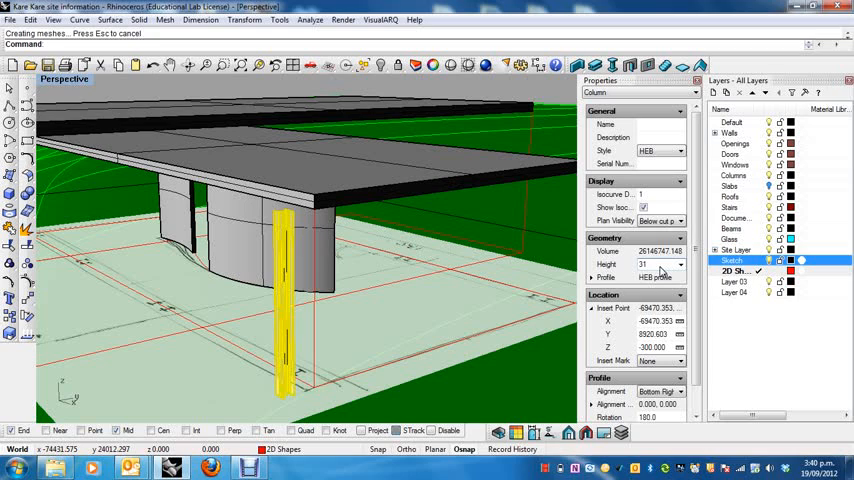
pyautogui.write('3100.000')
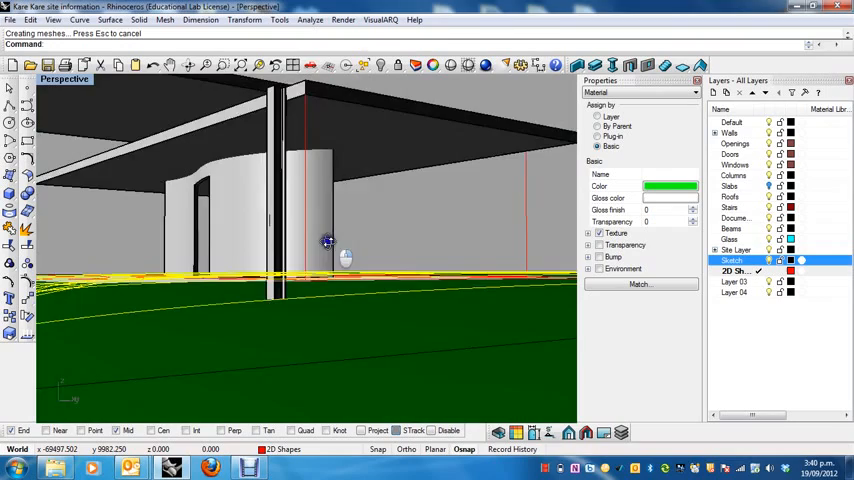
# - Select the new HEB column under the upper slab and assign it its own basic material
pyautogui.moveTo(328, 242); pyautogui.dragTo(312, 238)
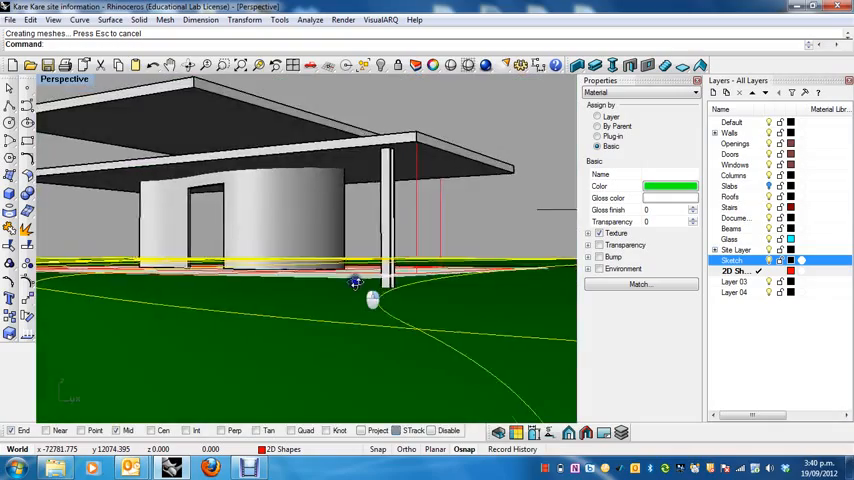
pyautogui.moveTo(356, 284); pyautogui.dragTo(318, 312)
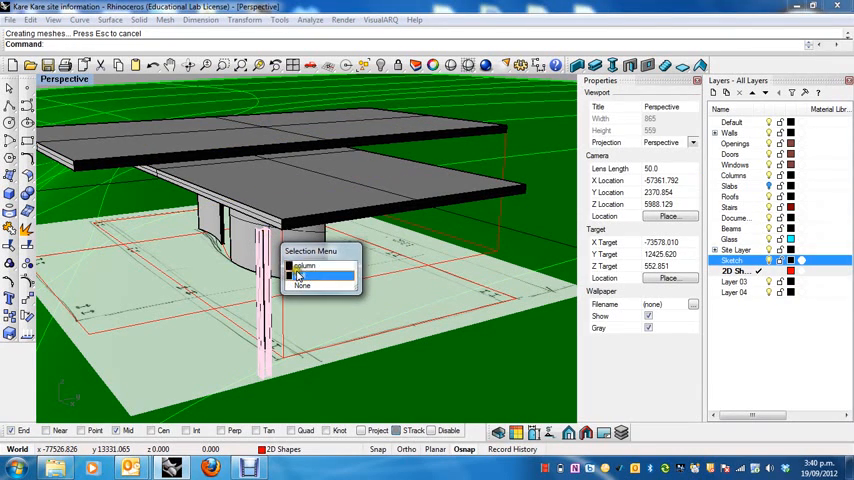
pyautogui.click(304, 276)
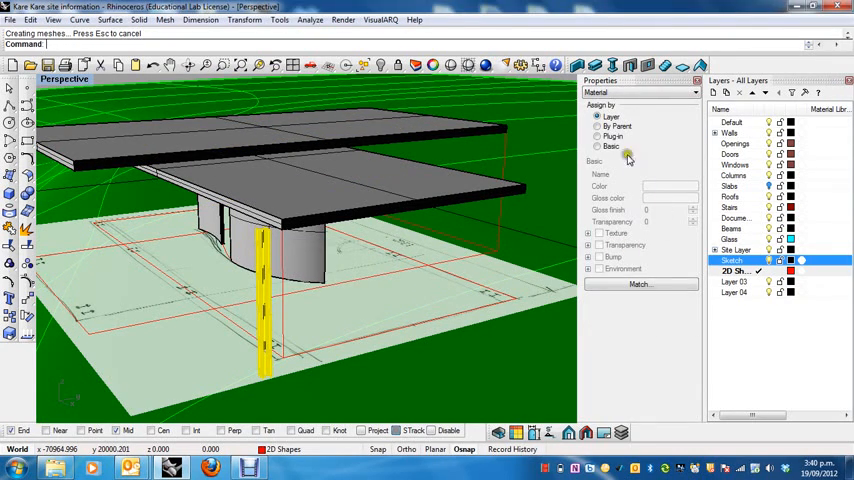
pyautogui.click(640, 92)
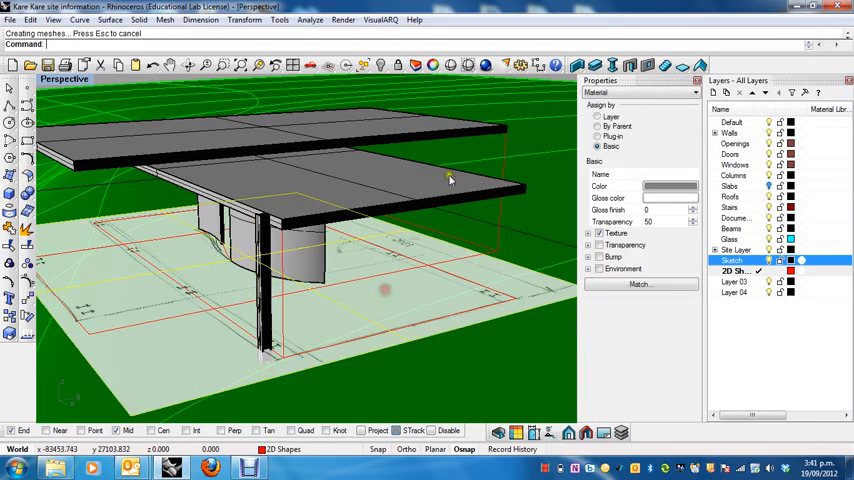
pyautogui.moveTo(450, 180); pyautogui.dragTo(454, 272)
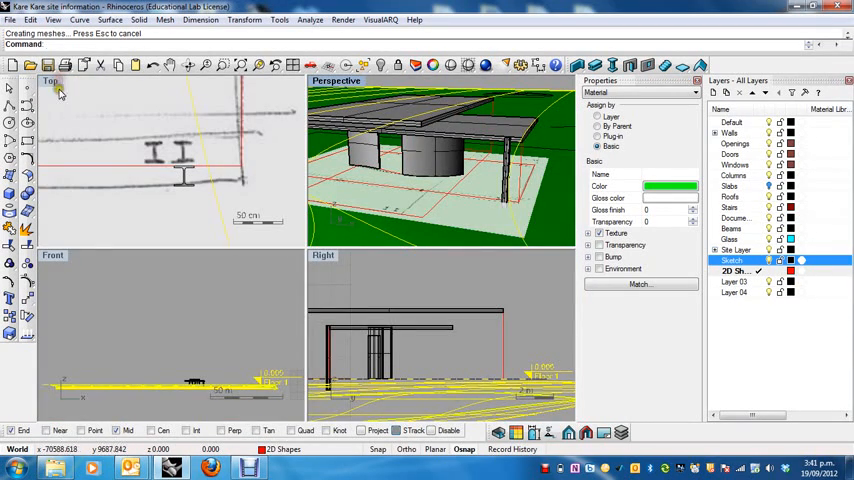
# - Copy the column from its base point onto the next two column marks on the plan
pyautogui.doubleClick(50, 80)
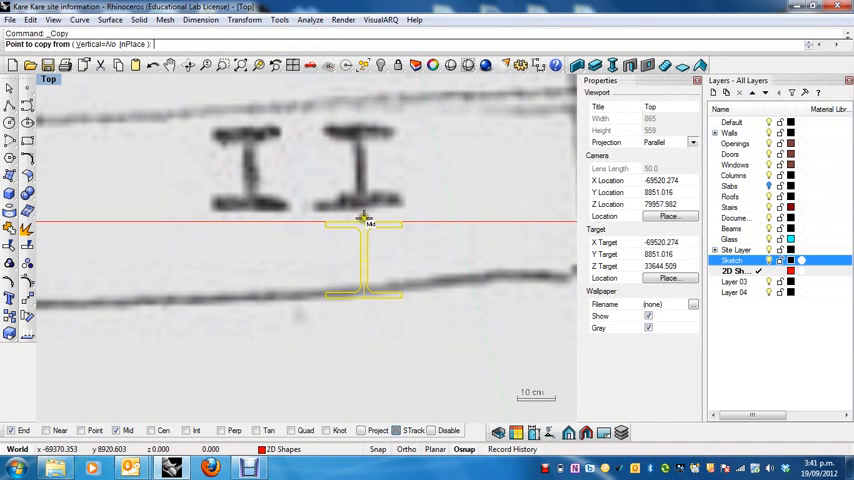
pyautogui.click(272, 220)
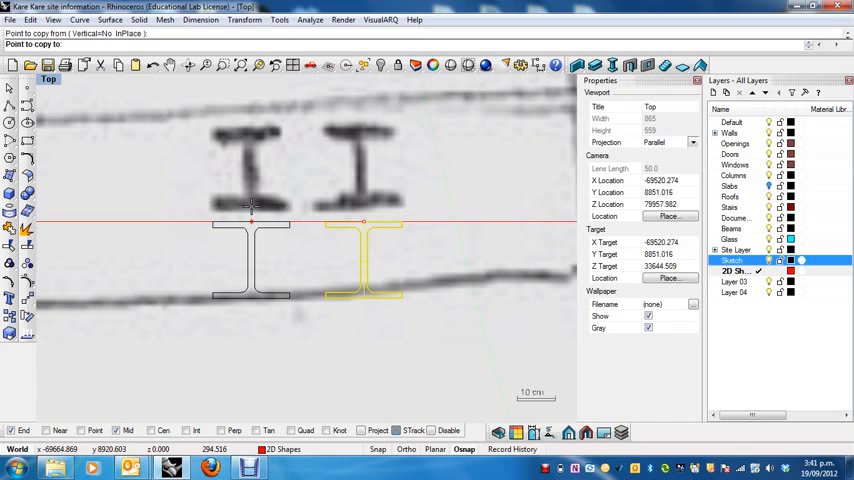
pyautogui.click(250, 208)
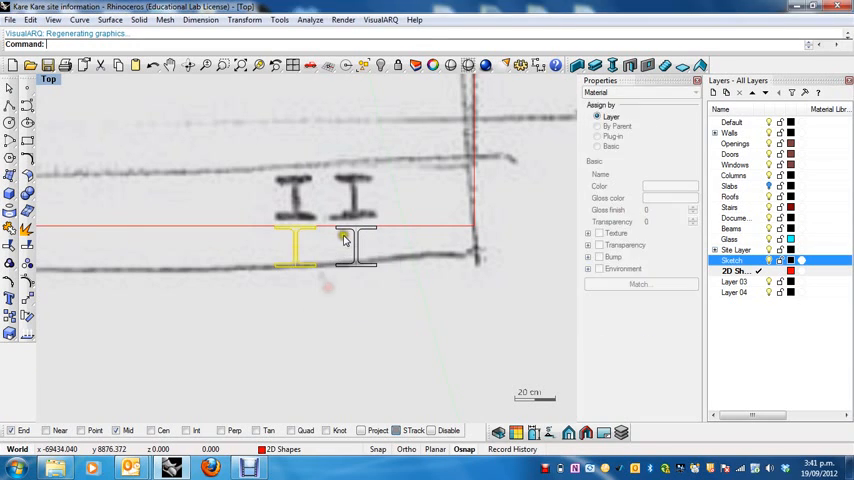
pyautogui.click(356, 250)
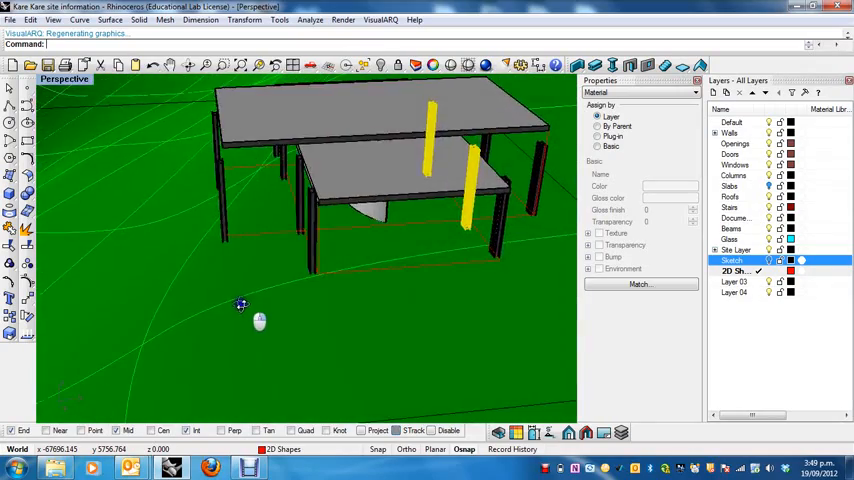
pyautogui.moveTo(240, 304); pyautogui.dragTo(324, 320)
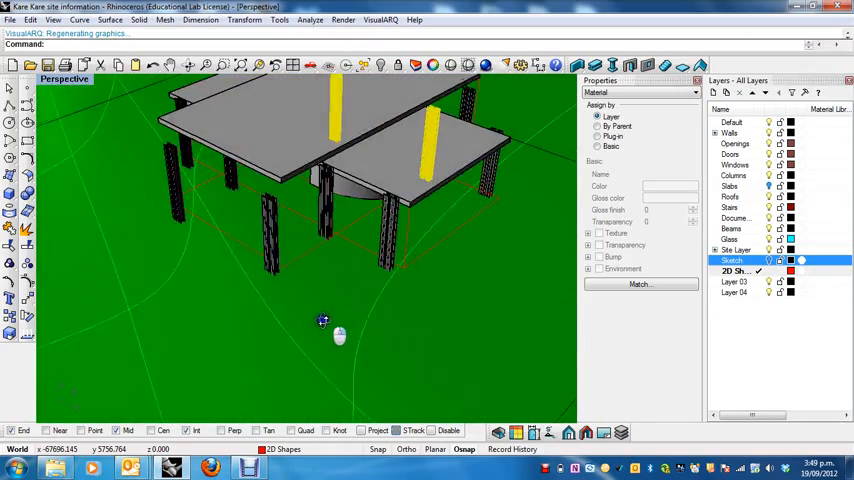
pyautogui.moveTo(324, 320); pyautogui.dragTo(310, 316)
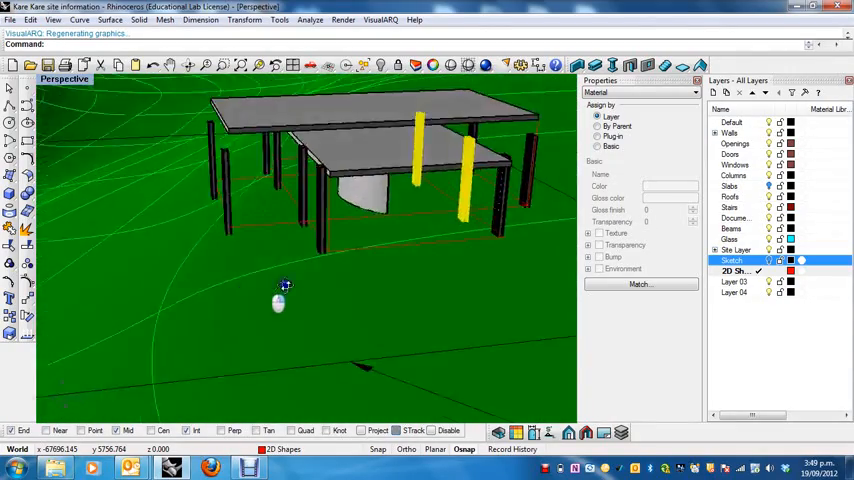
pyautogui.moveTo(284, 288); pyautogui.dragTo(360, 290)
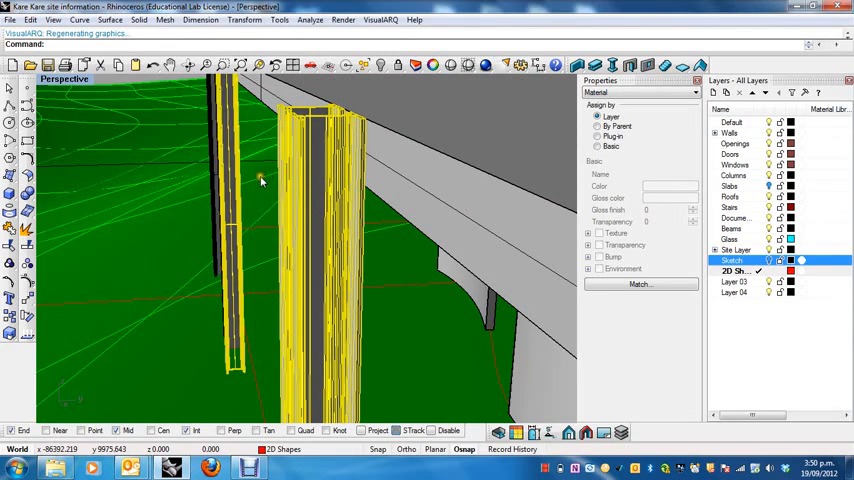
# - Window-select the columns standing under the higher roof slab in Perspective
pyautogui.rightClick(260, 180)
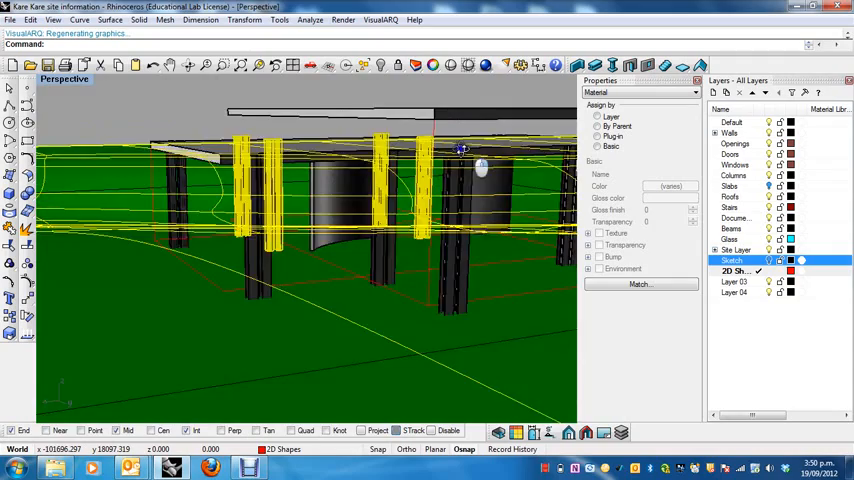
pyautogui.moveTo(460, 150); pyautogui.dragTo(356, 232)
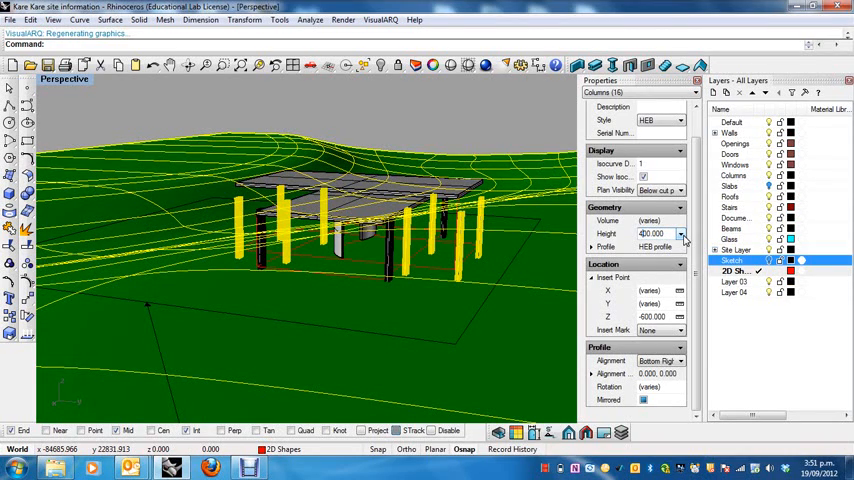
# - Edit the Height of the selected columns so they rise to the higher slab
pyautogui.click(656, 232)
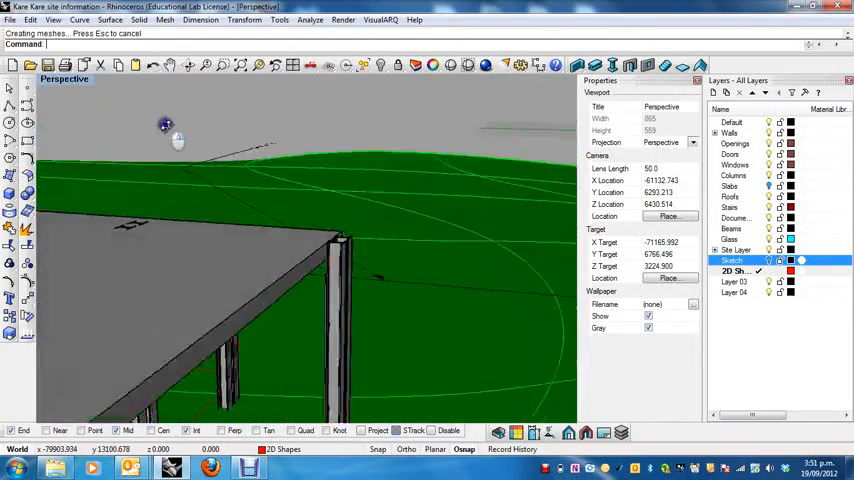
pyautogui.moveTo(164, 122); pyautogui.dragTo(416, 120)
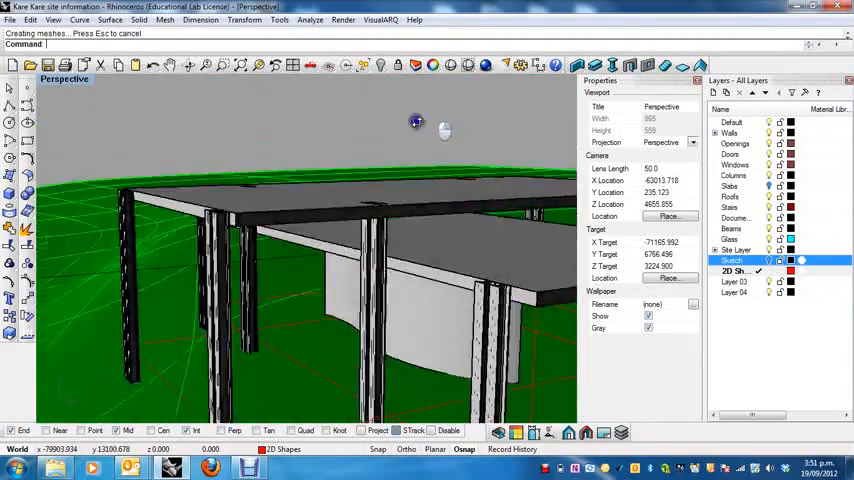
pyautogui.moveTo(416, 120); pyautogui.dragTo(458, 136)
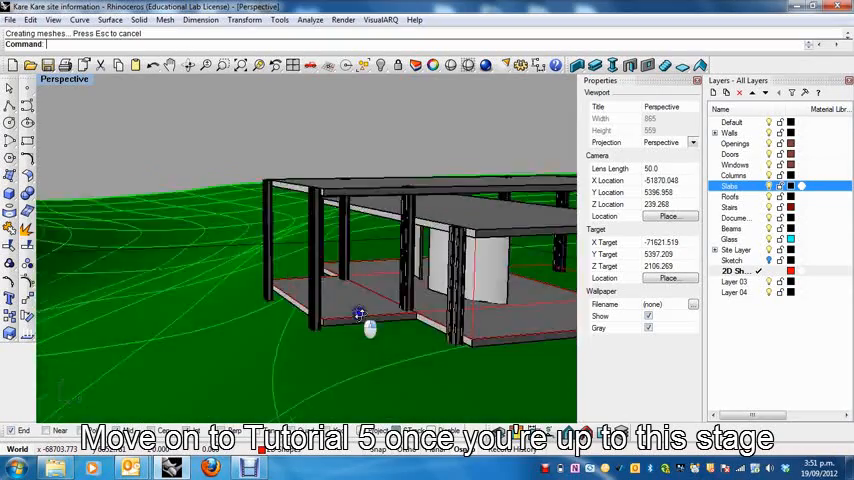
pyautogui.moveTo(360, 316); pyautogui.dragTo(430, 336)
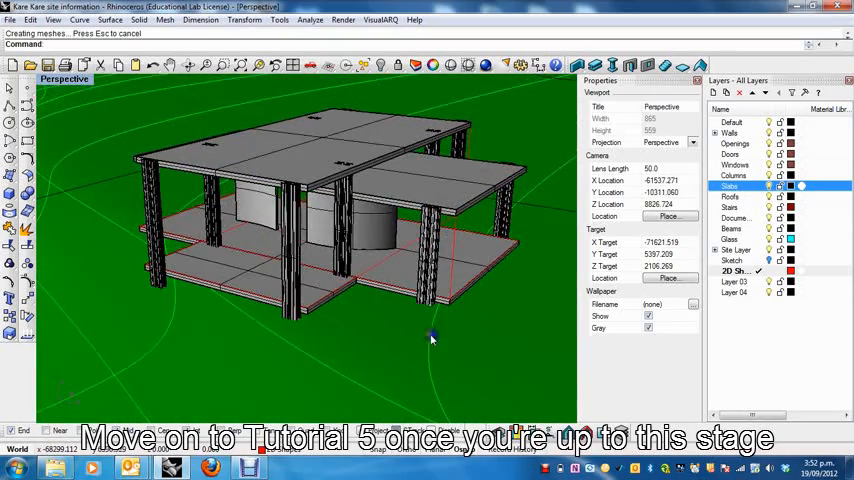